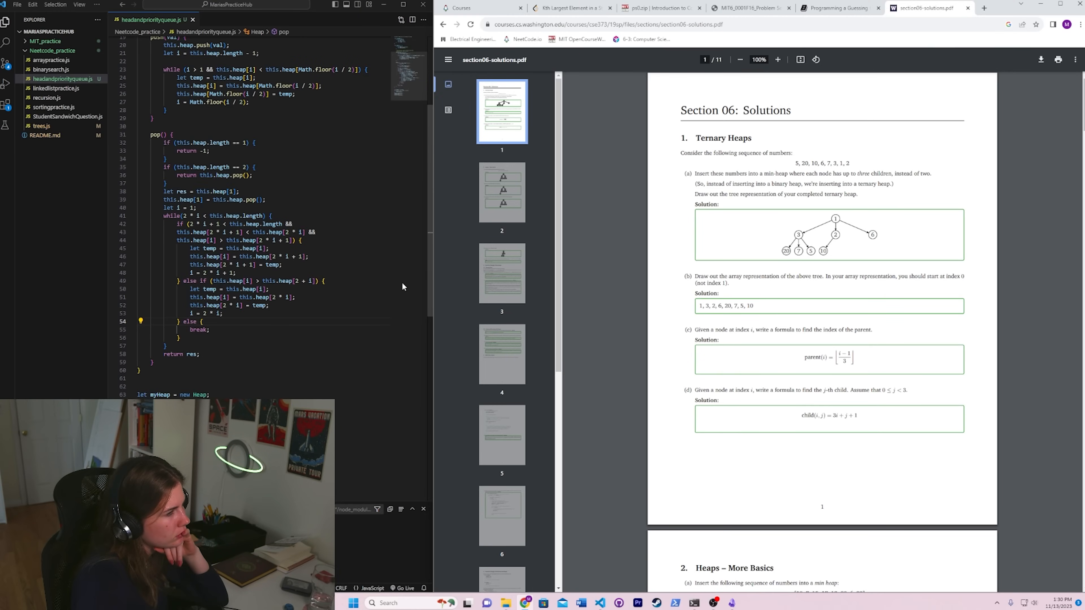
pyautogui.moveTo(425, 277)
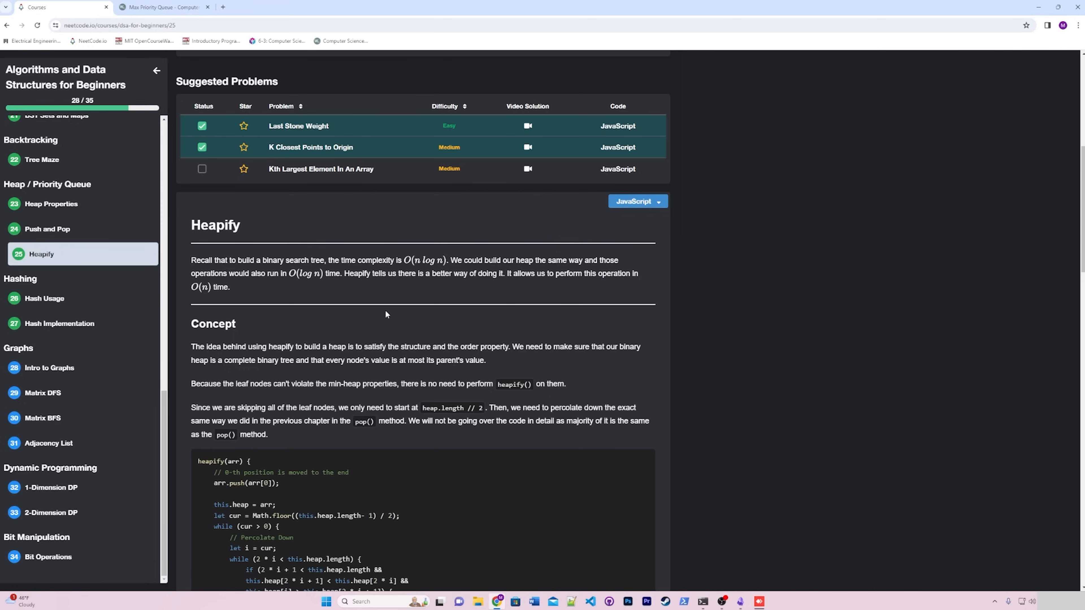
# - Scroll down through the Heapify lesson content before moving to Intro to Graphs
pyautogui.scroll(-3)
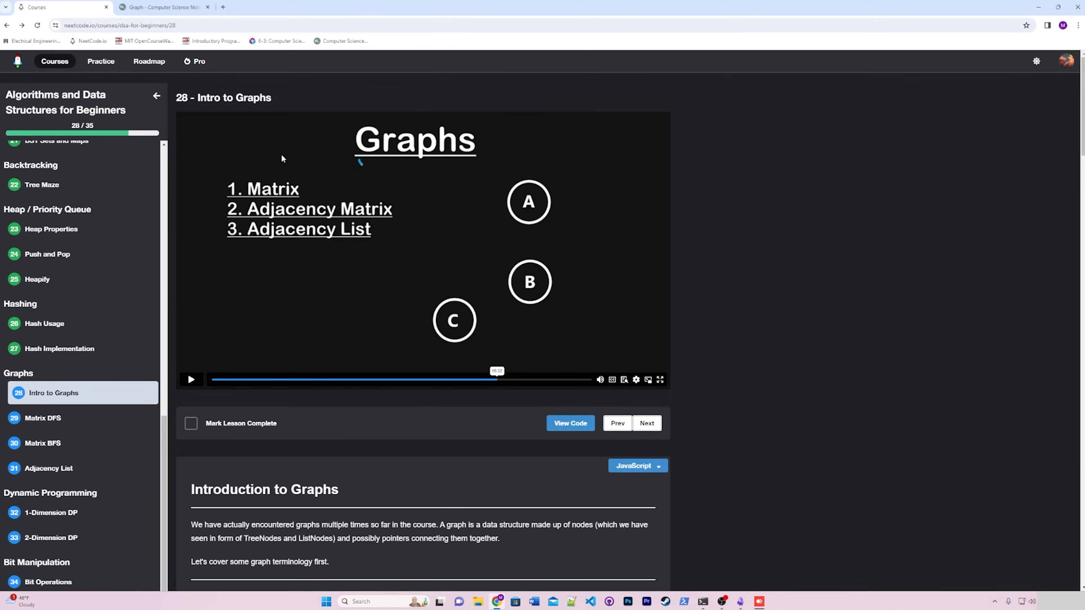
pyautogui.moveTo(496, 105)
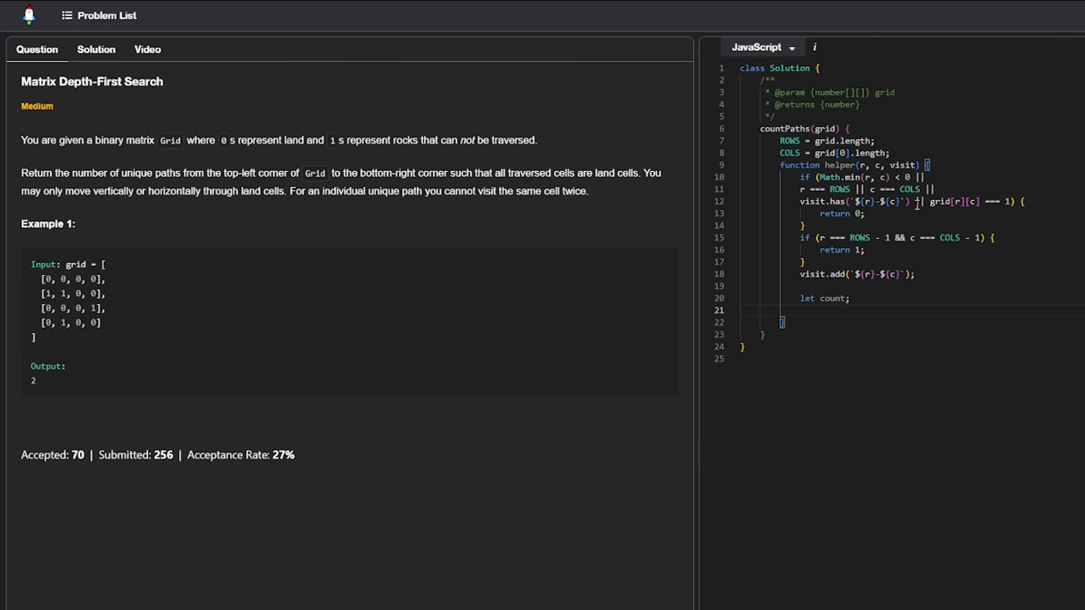
# - Add count += helper(...) lines for the r+1 and r-1 recursive calls with visit
pyautogui.write('count += helper()')
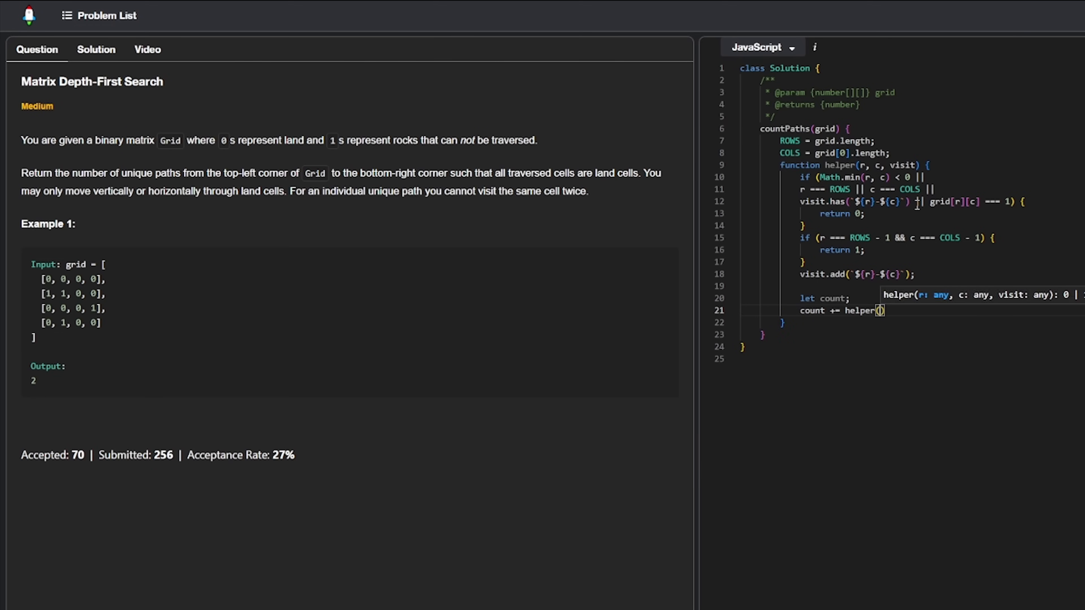
pyautogui.write('helper(r+1, c, visit);')
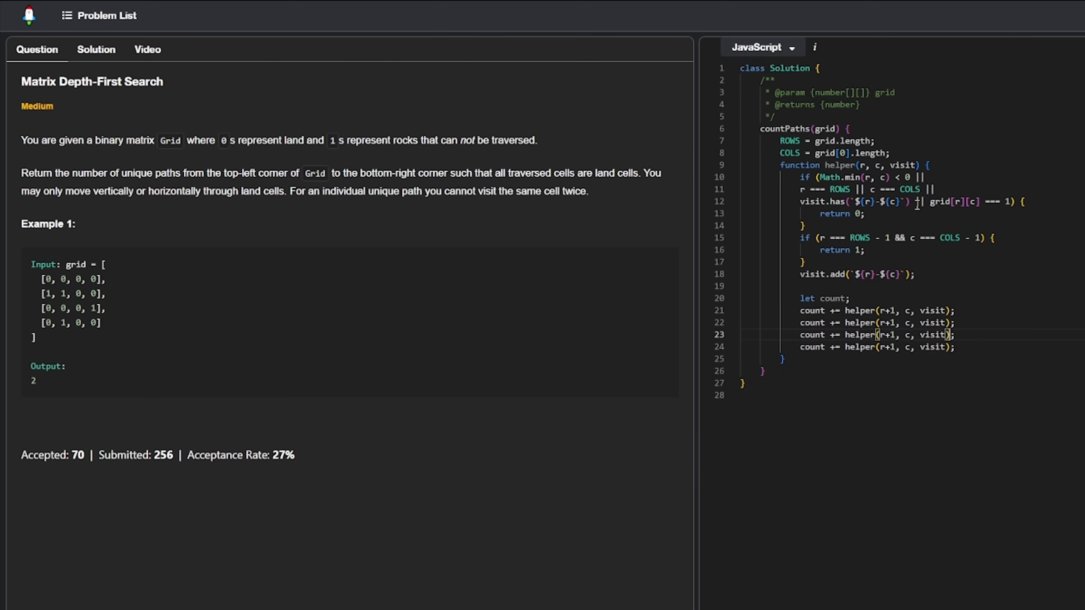
pyautogui.write('-1, c, visit);')
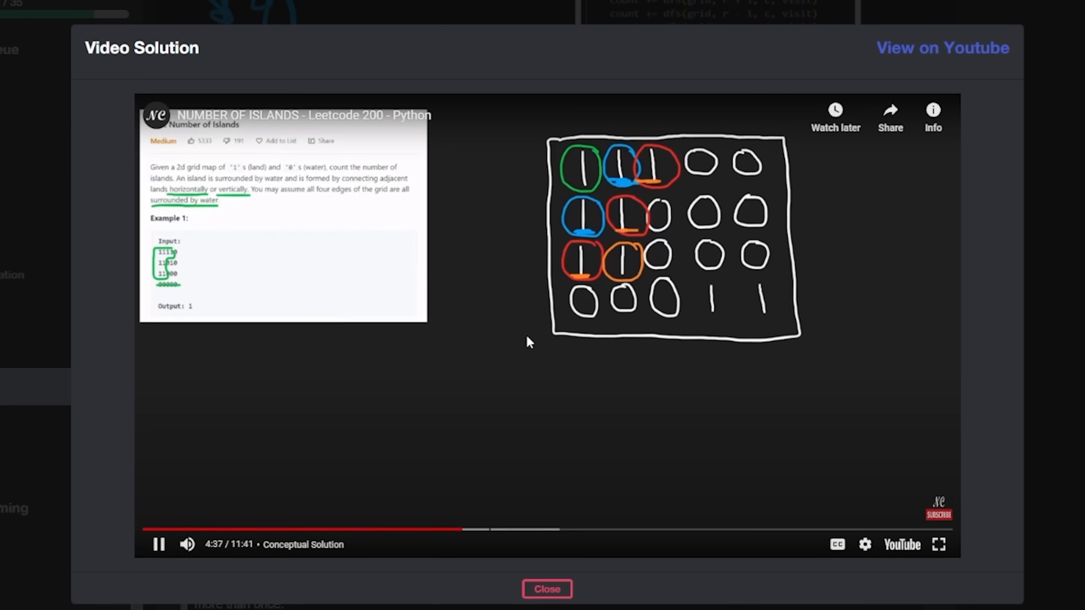
# - Close the Number of Islands video and open the Number of Islands problem from Suggested Problems
pyautogui.click(546, 589)
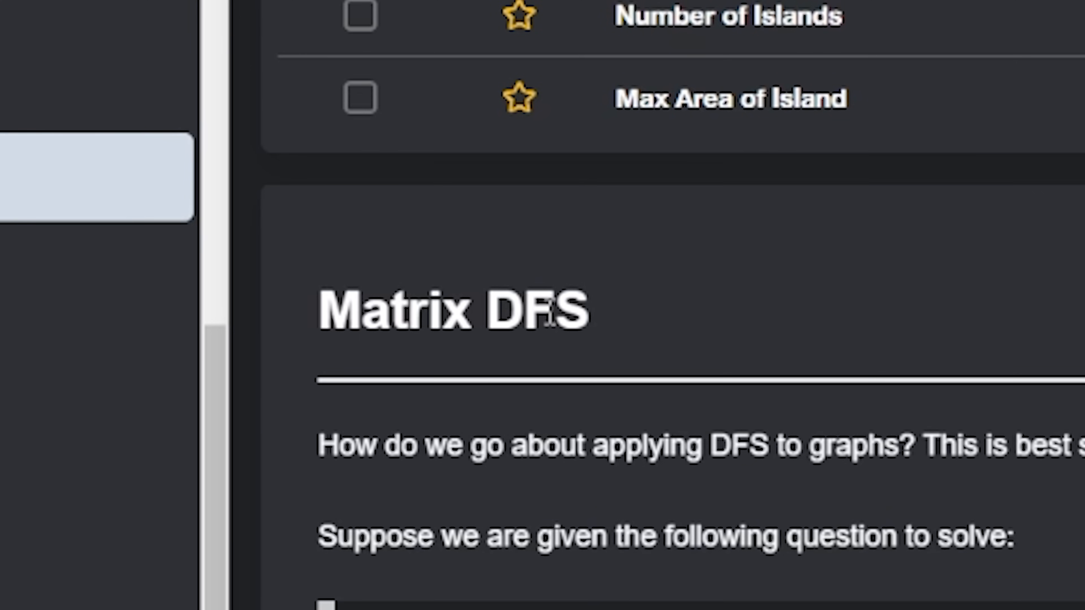
pyautogui.moveTo(846, 330)
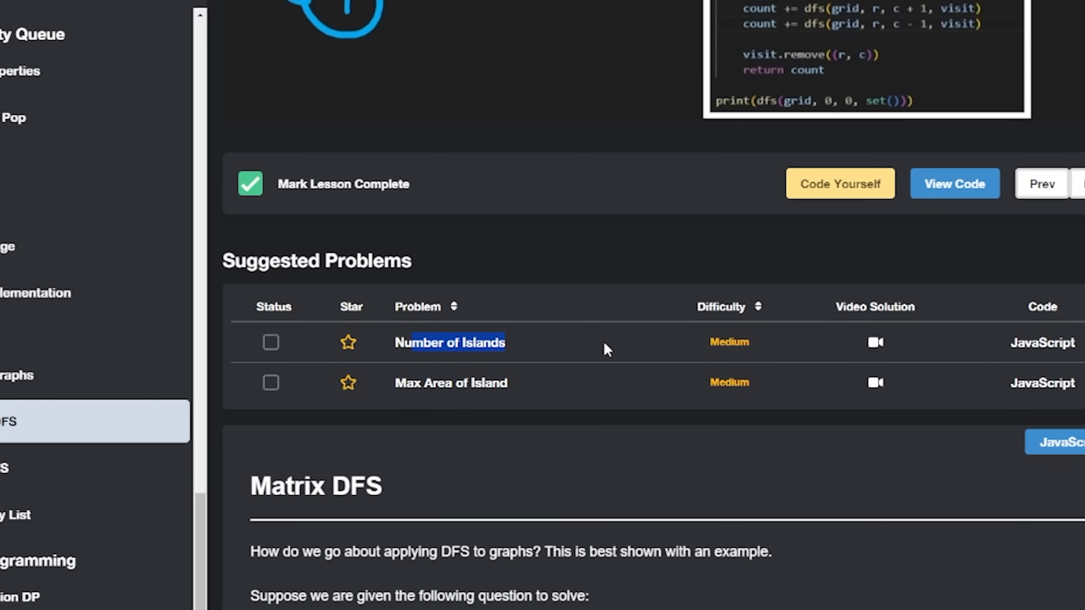
pyautogui.click(56, 432)
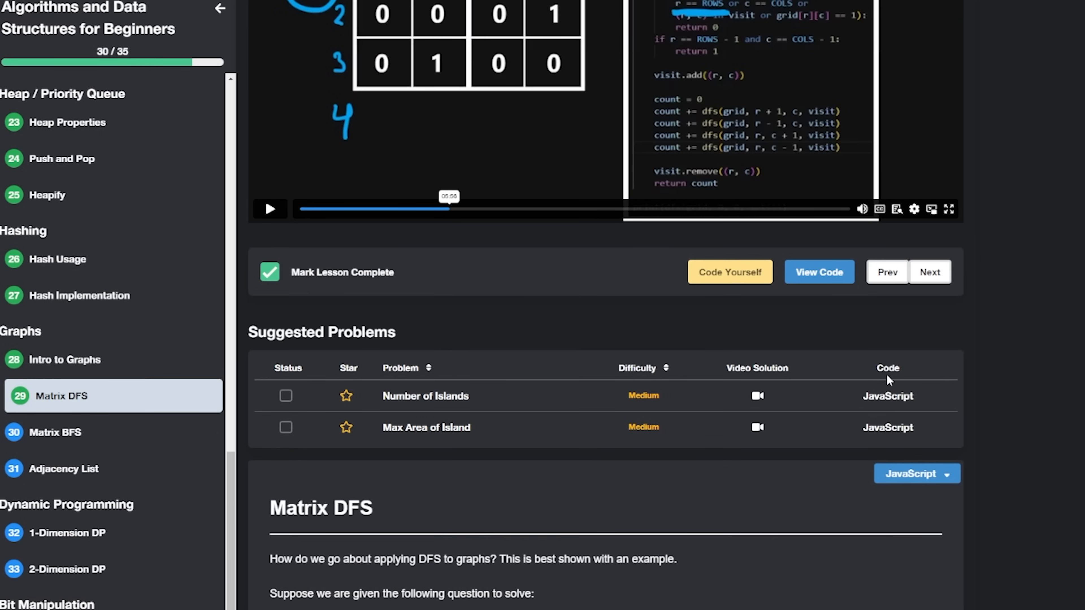
pyautogui.moveTo(474, 431)
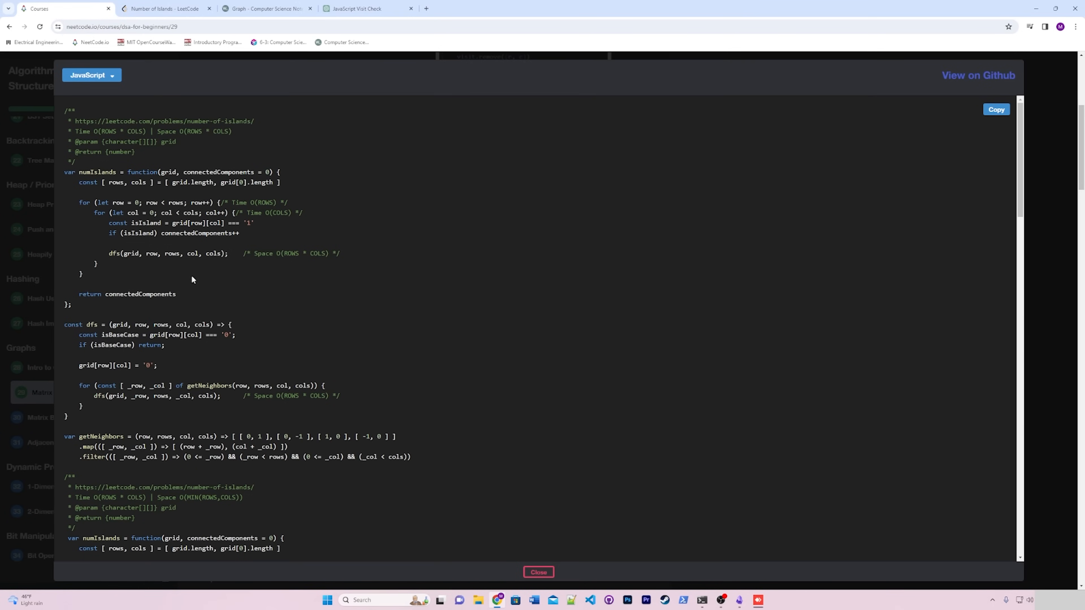
pyautogui.moveTo(203, 277)
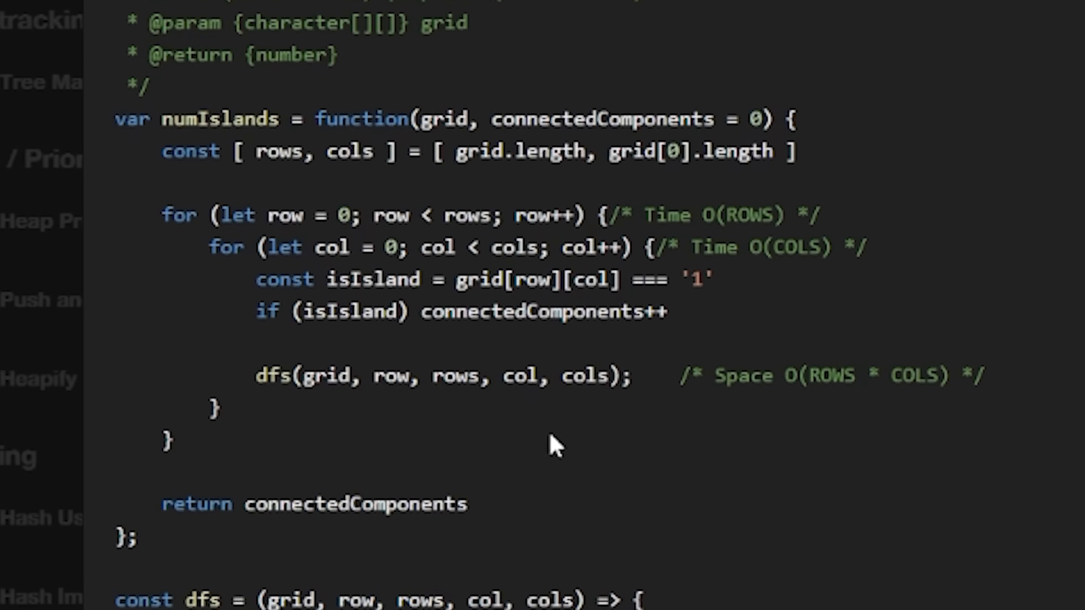
pyautogui.scroll(-3)
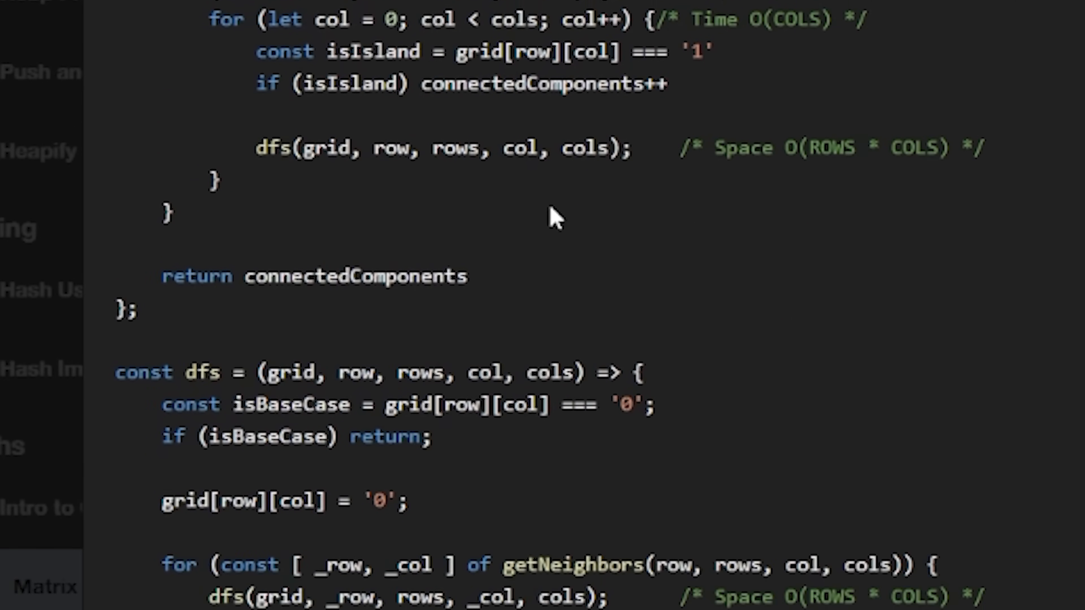
pyautogui.scroll(-3)
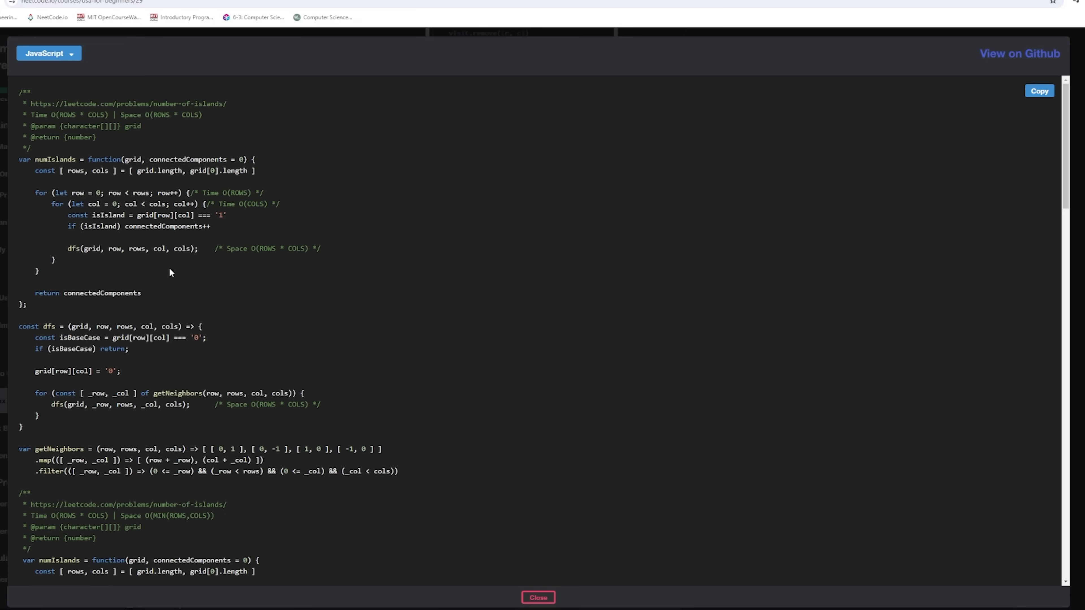
pyautogui.click(538, 598)
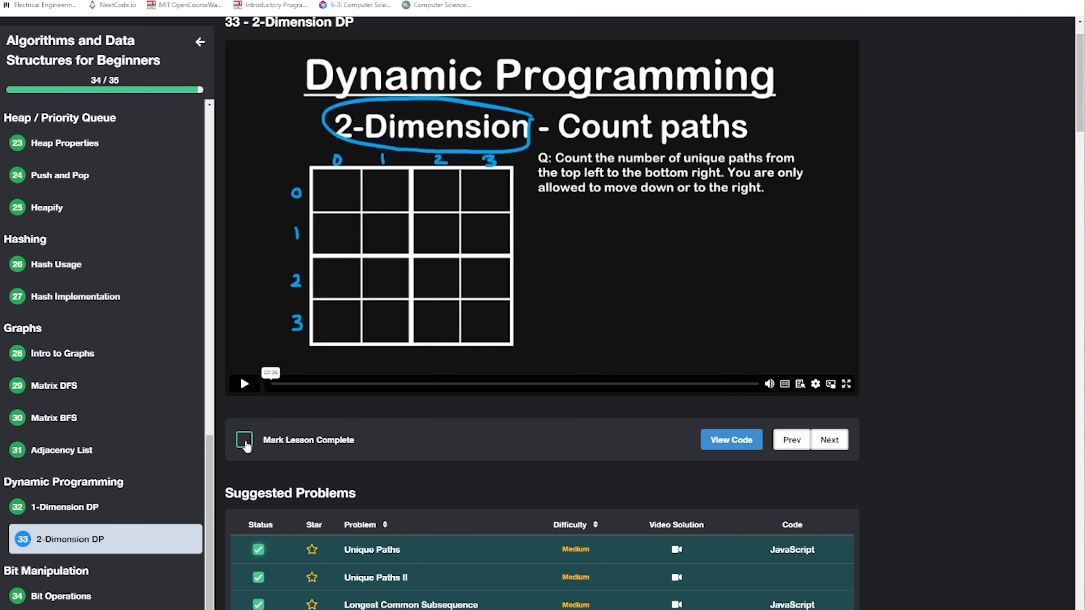
# - Mark the 2-Dimension DP lesson complete, bringing the course to 35 of 35
pyautogui.click(245, 439)
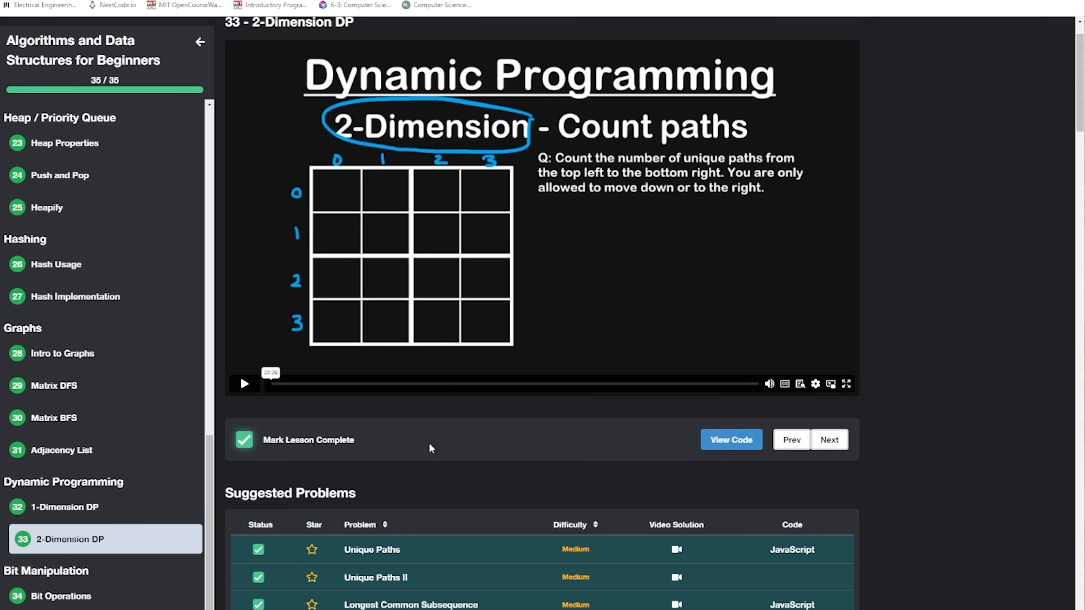